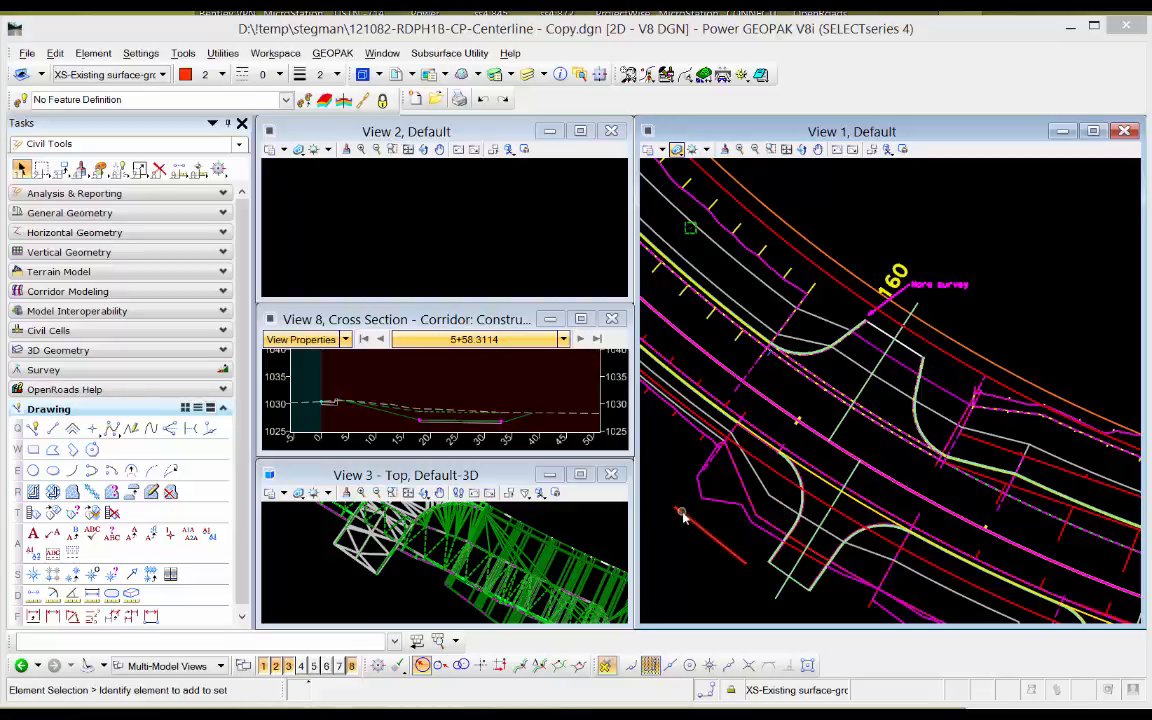
mouse_move(696, 528)
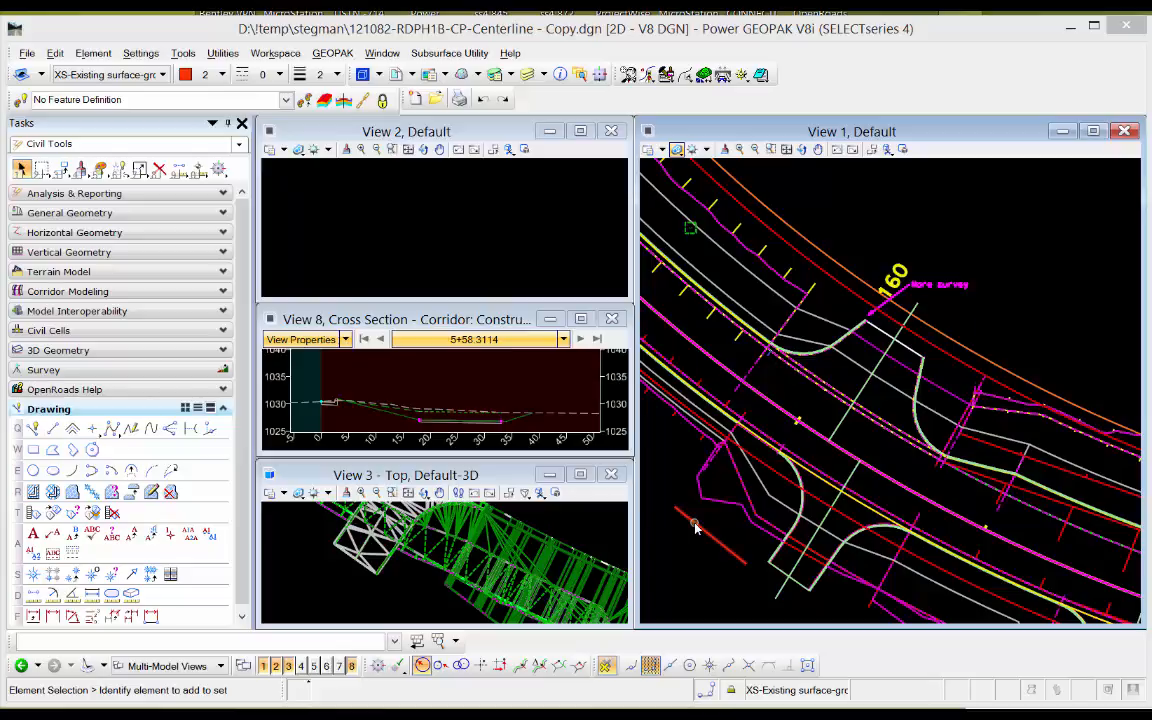
mouse_move(704, 540)
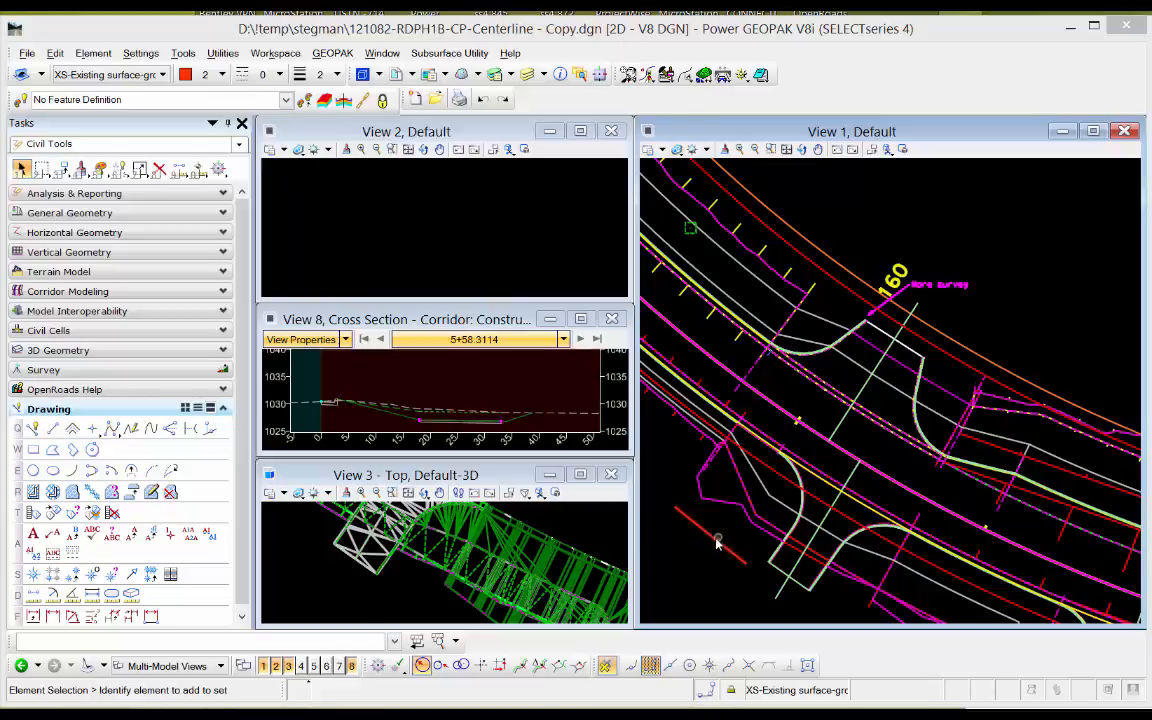
- Select the line and bring up the File commands to begin the 3D export
click(716, 544)
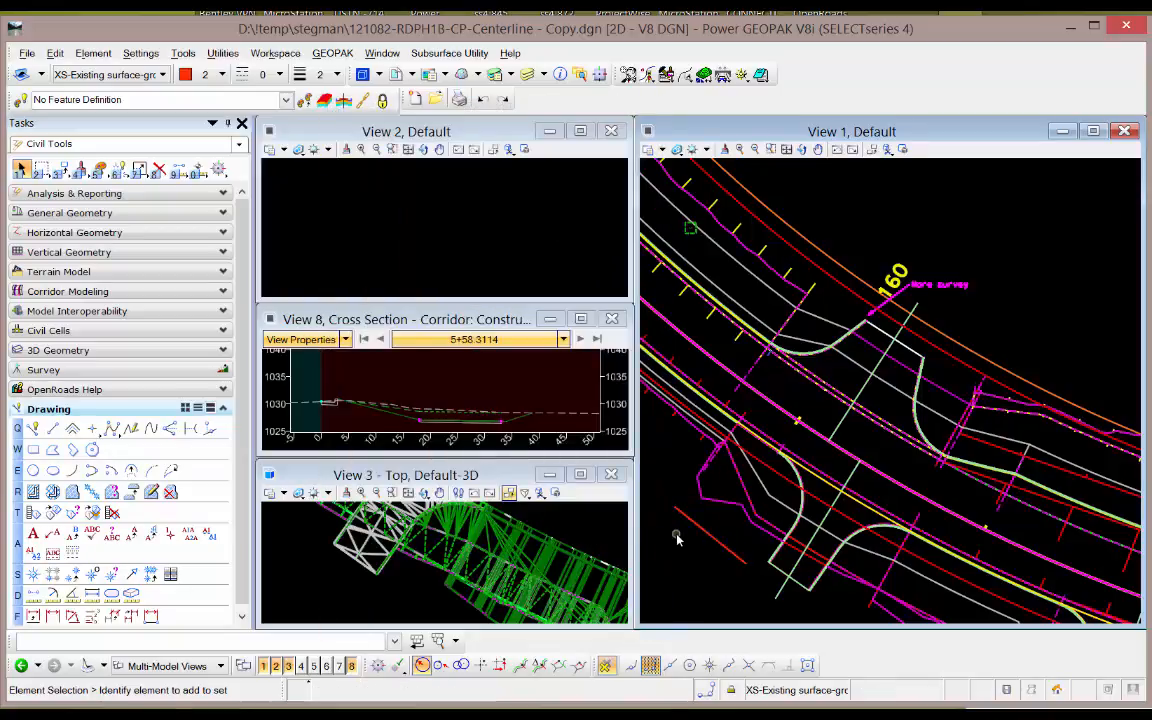
click(34, 54)
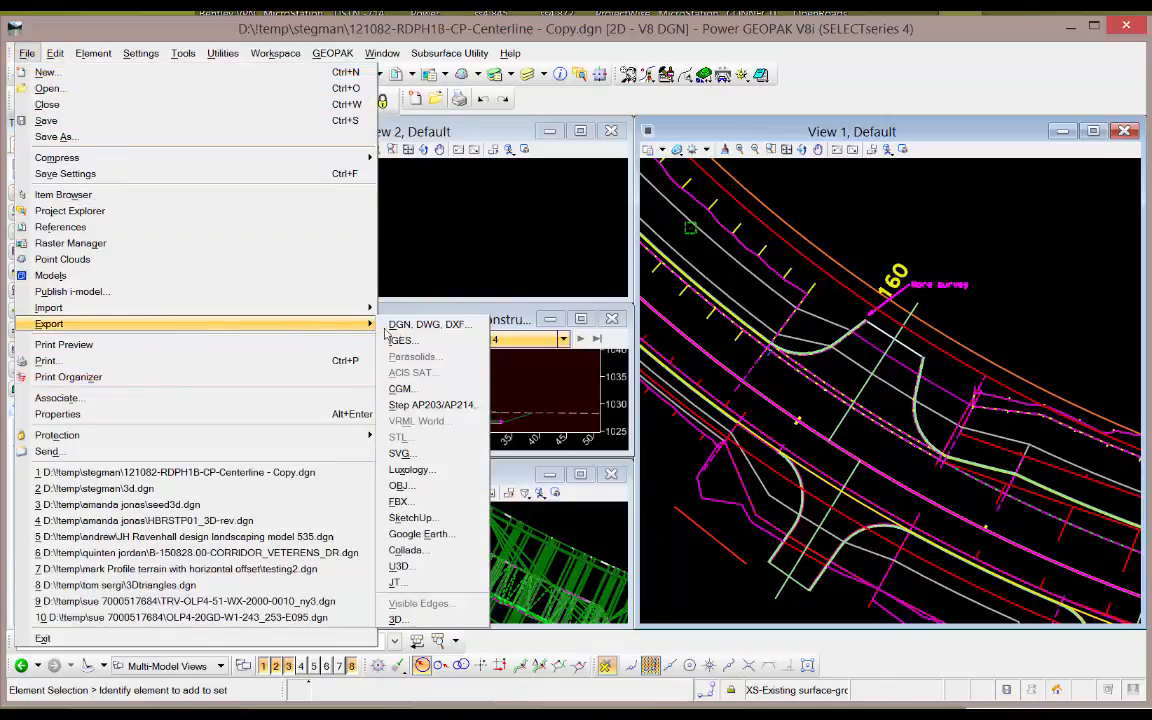
mouse_move(398, 620)
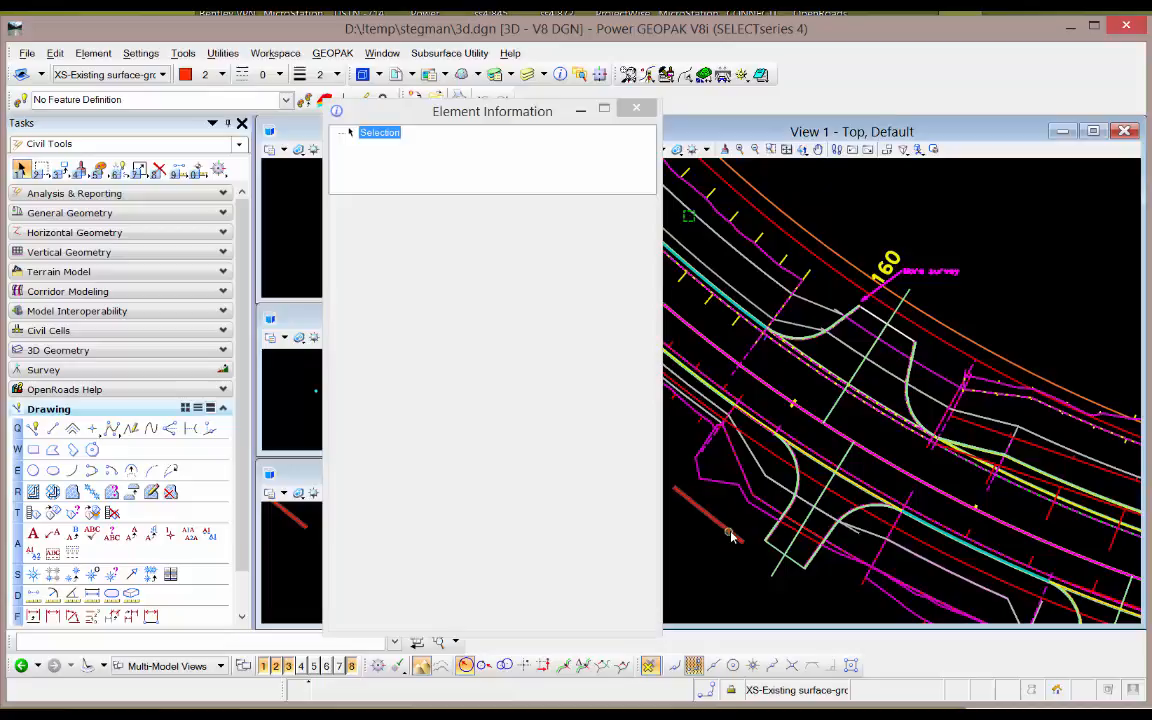
- Pick the red line and edit its start point Z elevation toward 181 in Element Information
click(732, 536)
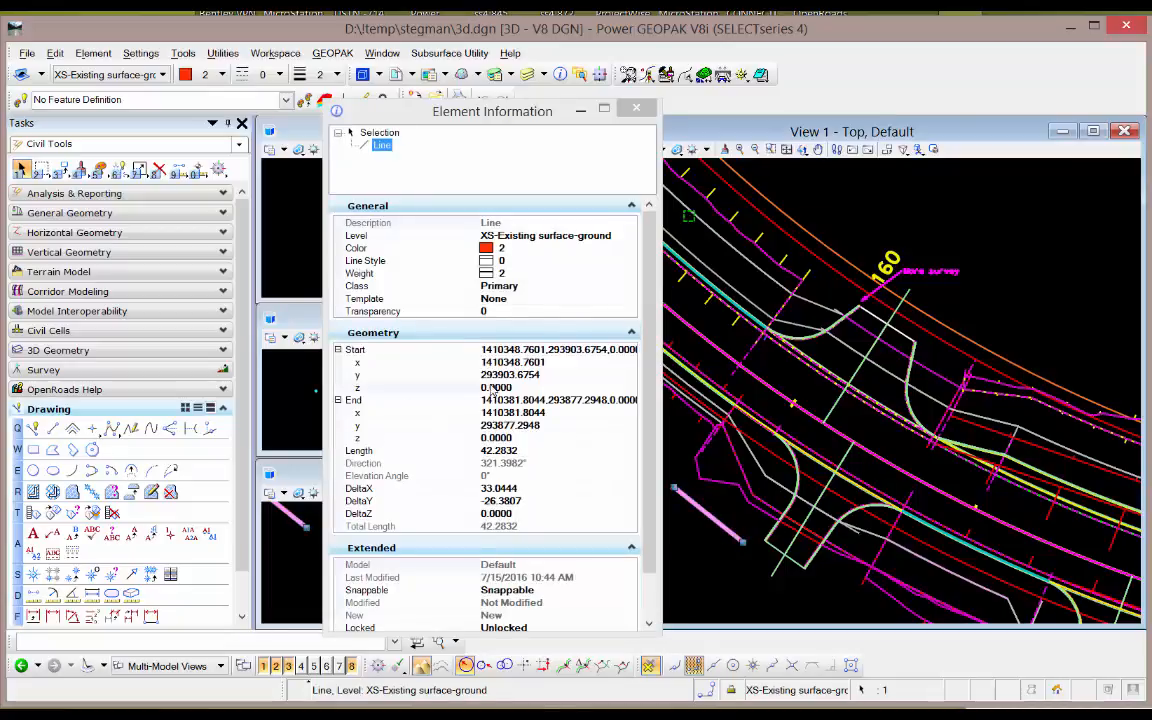
click(496, 388)
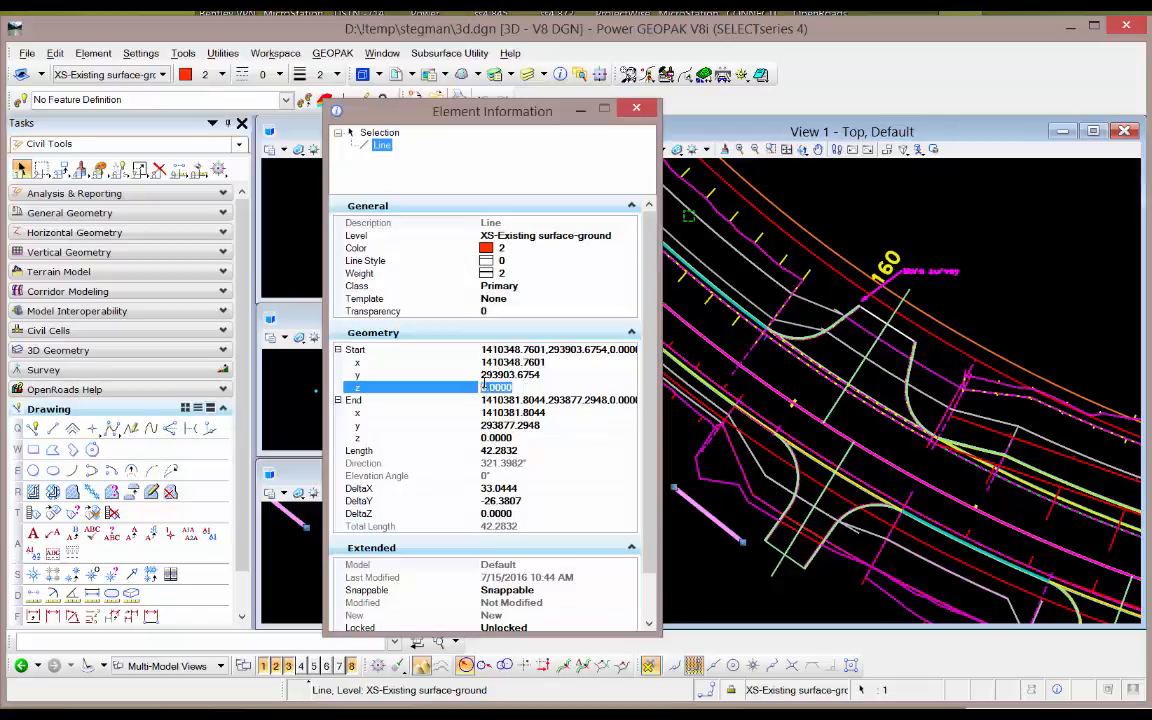
text(182)
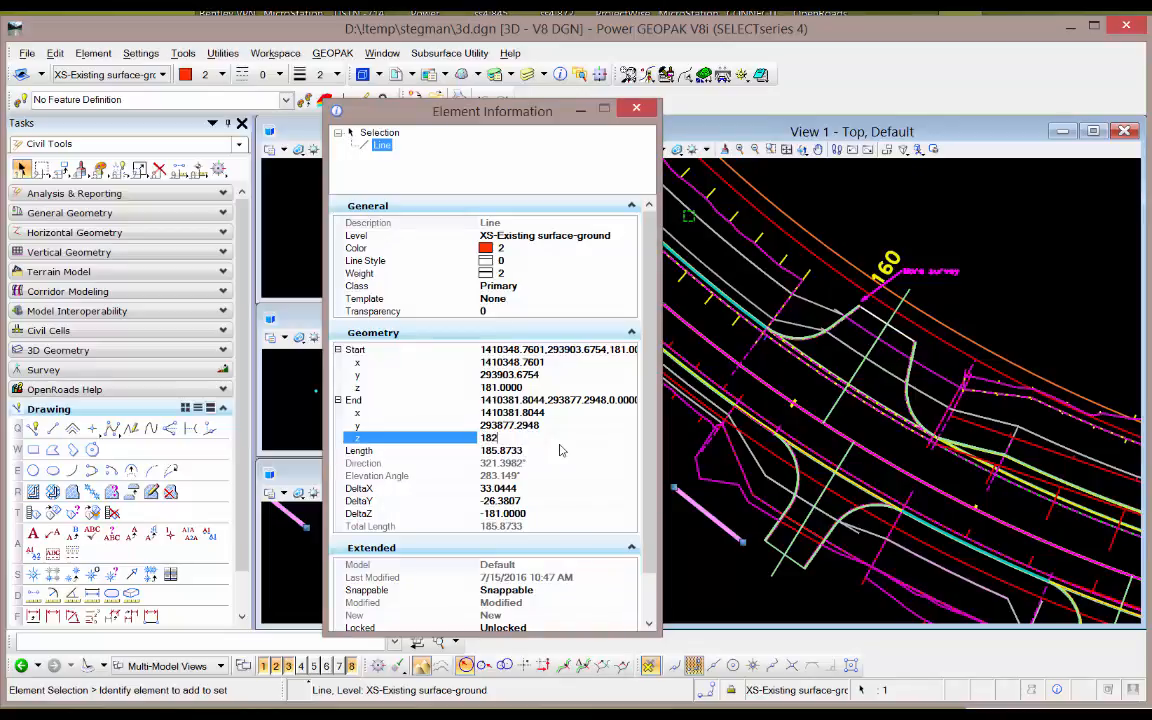
mouse_move(596, 444)
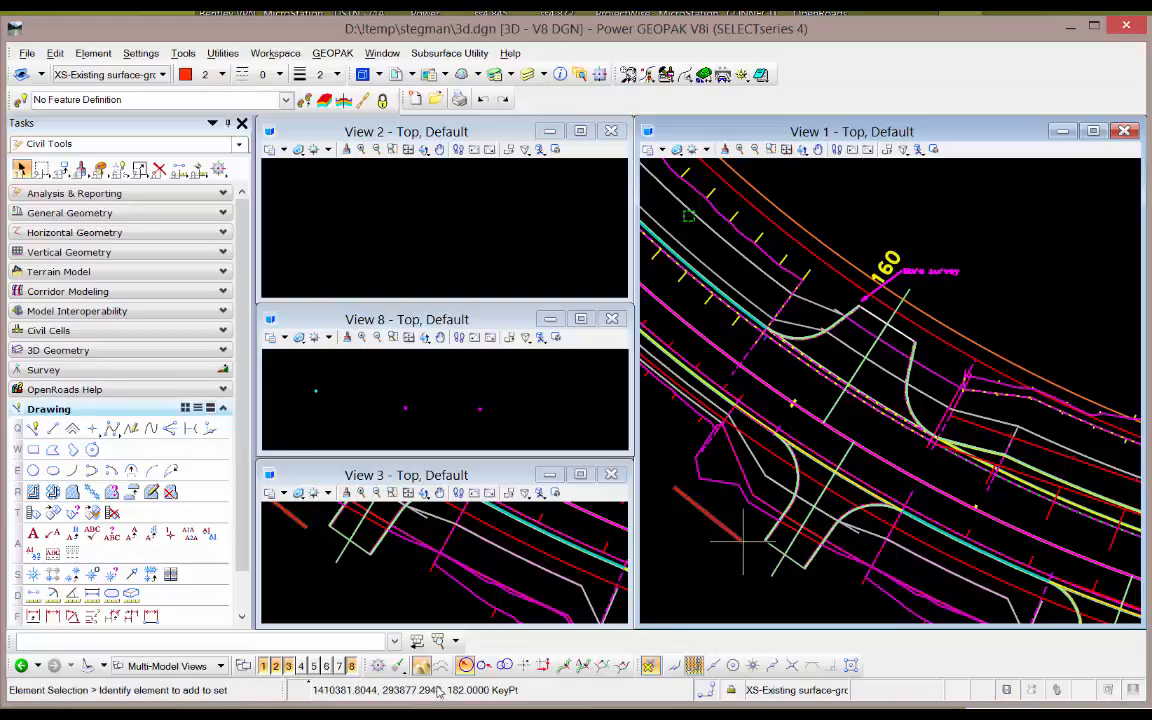
- Snap to the line's end point to confirm its 182 elevation in the status bar
click(714, 540)
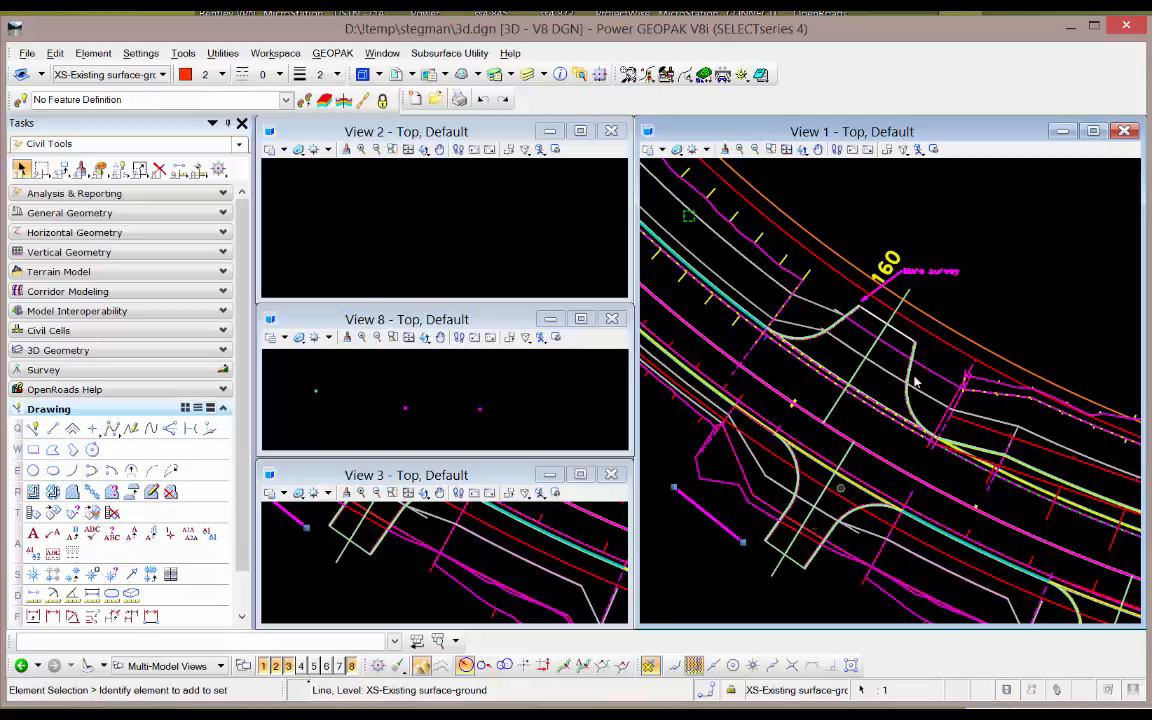
mouse_move(904, 296)
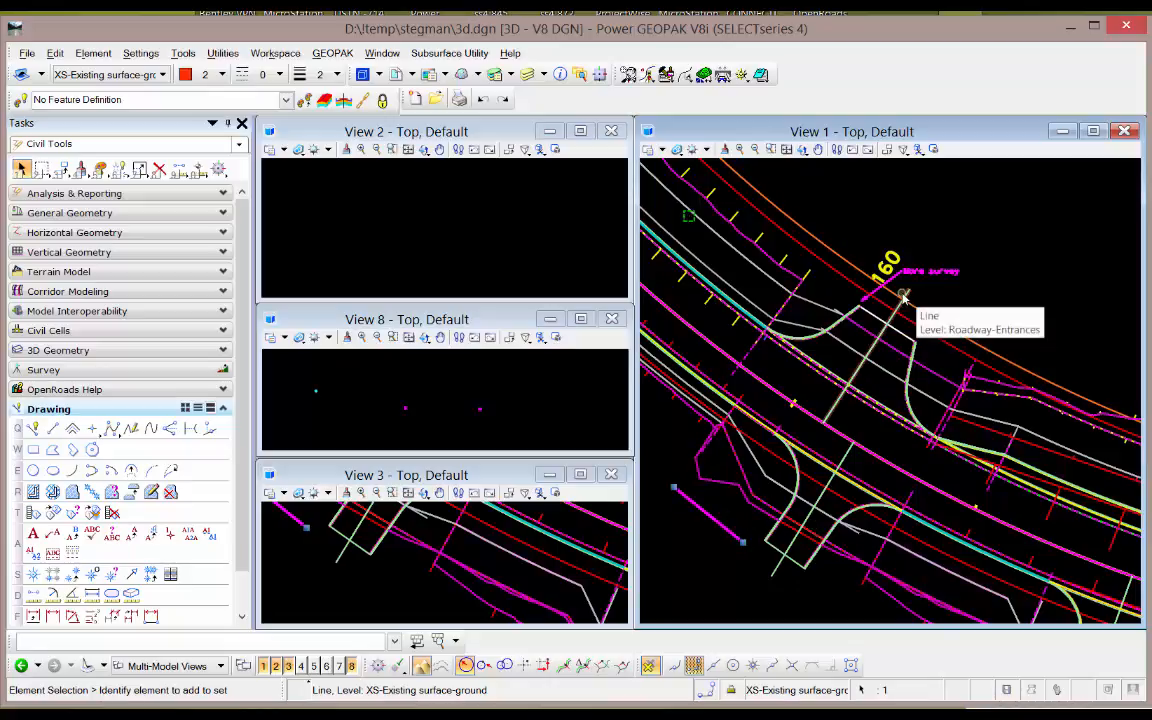